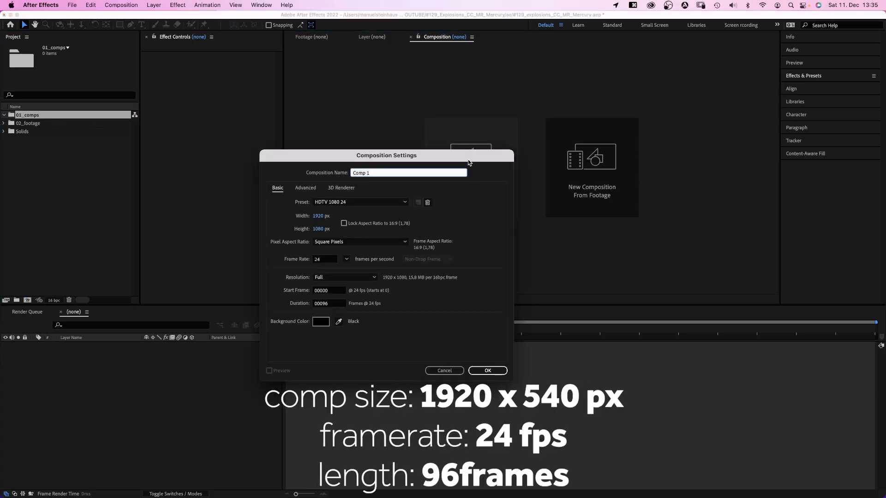
Name the new composition 'explosion' and start naming the white solid particles_white
{"action": "type", "text": "explosion"}
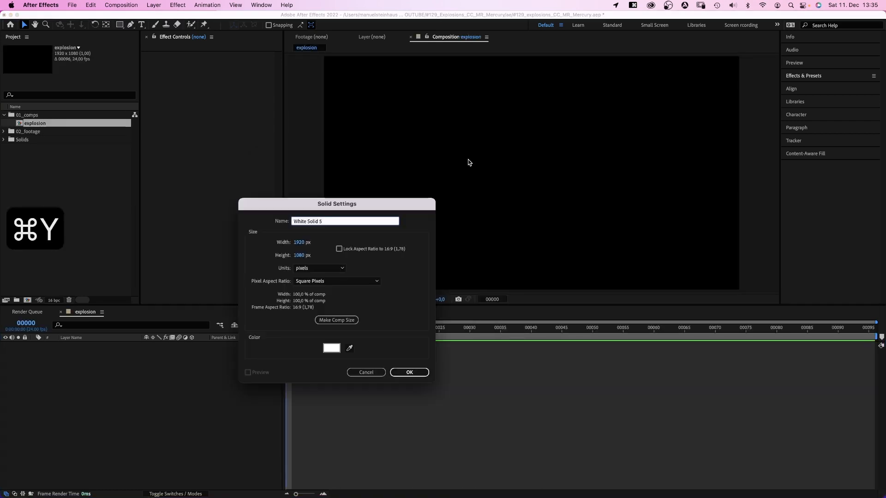
{"action": "type", "text": "particles_white"}
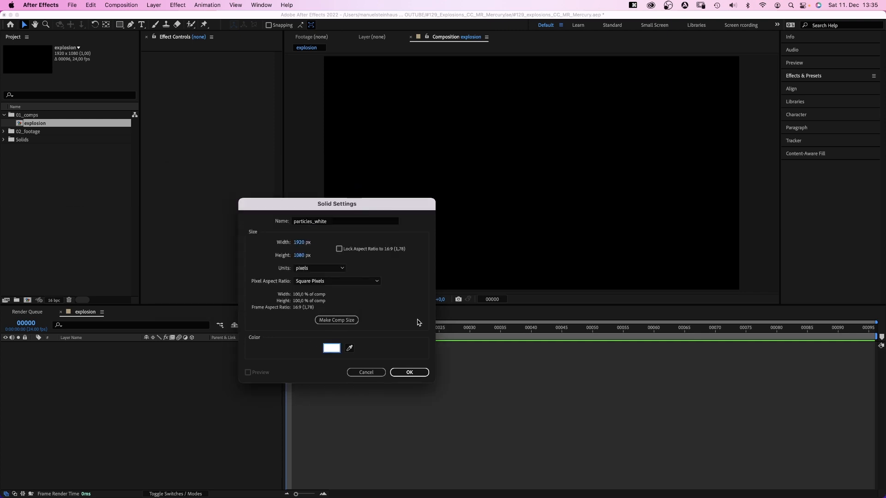
Apply CC Mr. Mercury to particles_white, test Producer and Direction, then undo those changes
{"action": "left_click", "coordinate": [409, 372]}
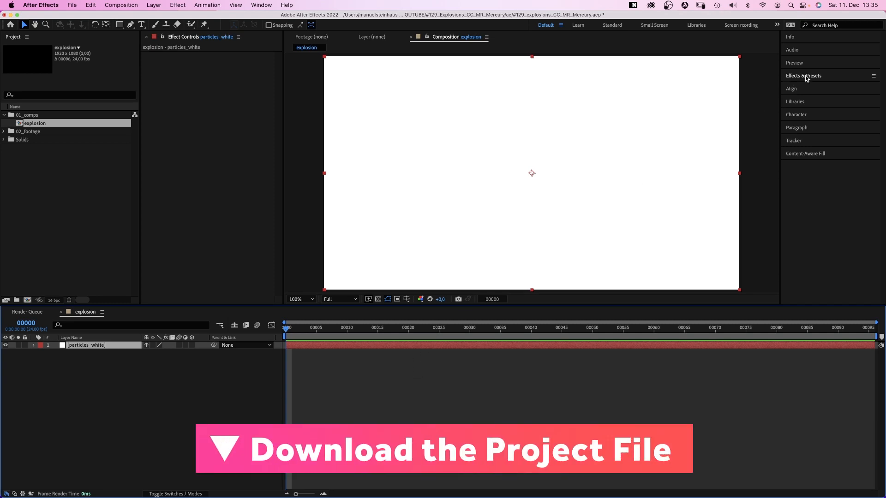
{"action": "type", "text": "cc mr"}
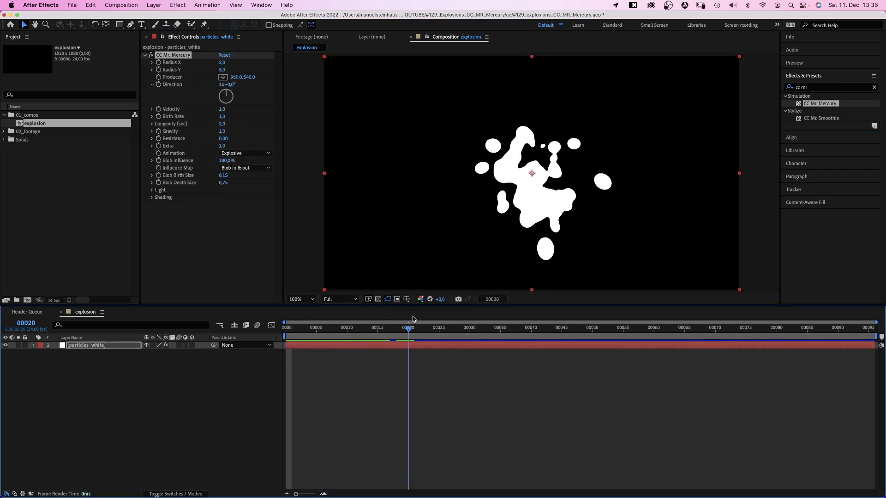
{"action": "left_click", "coordinate": [561, 327]}
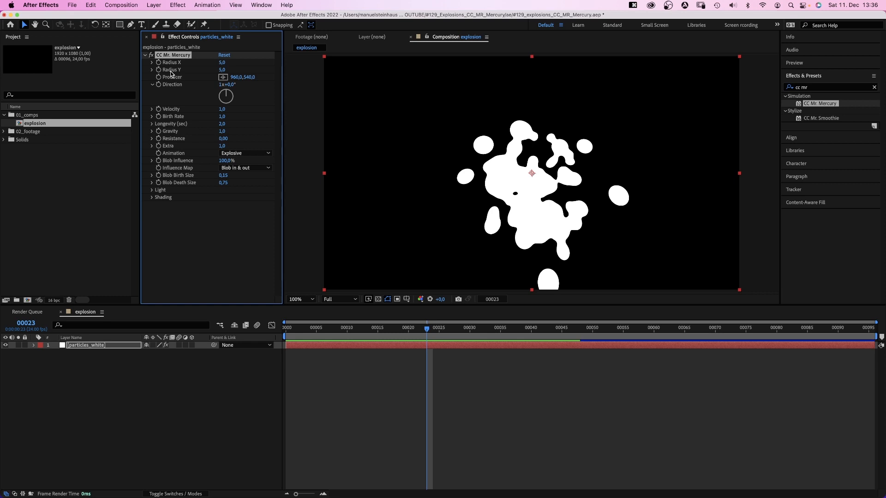
{"action": "left_click_drag", "start_coordinate": [531, 174], "coordinate": [428, 160]}
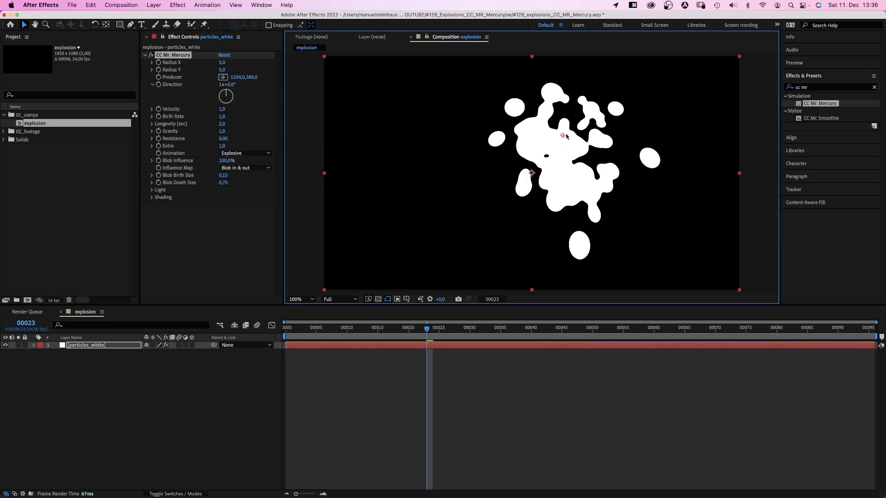
{"action": "left_click_drag", "start_coordinate": [225, 95], "coordinate": [229, 100]}
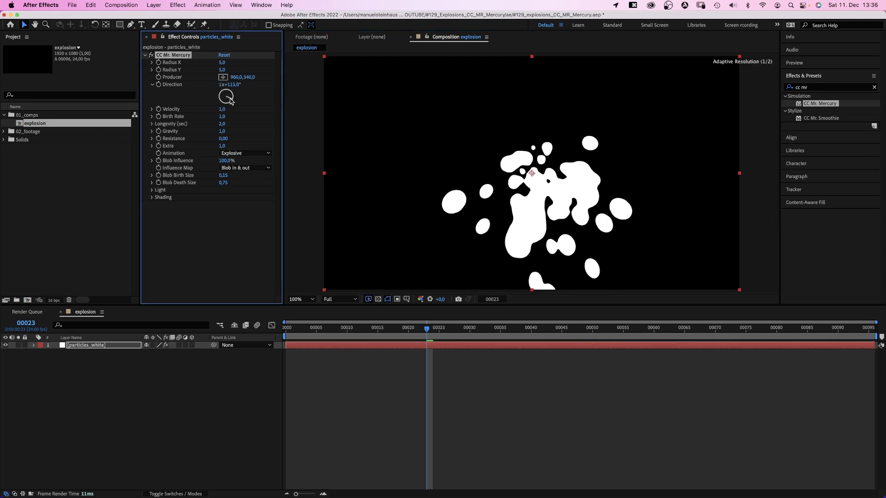
{"action": "key", "text": "cmd+z"}
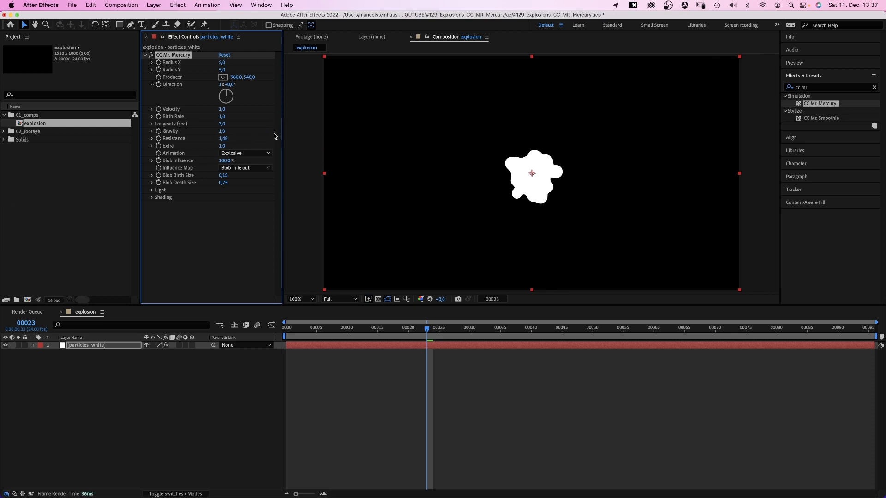
Switch the Mr. Mercury Animation to Fire, preview it, and begin lowering Blob Birth Size
{"action": "left_click", "coordinate": [244, 153]}
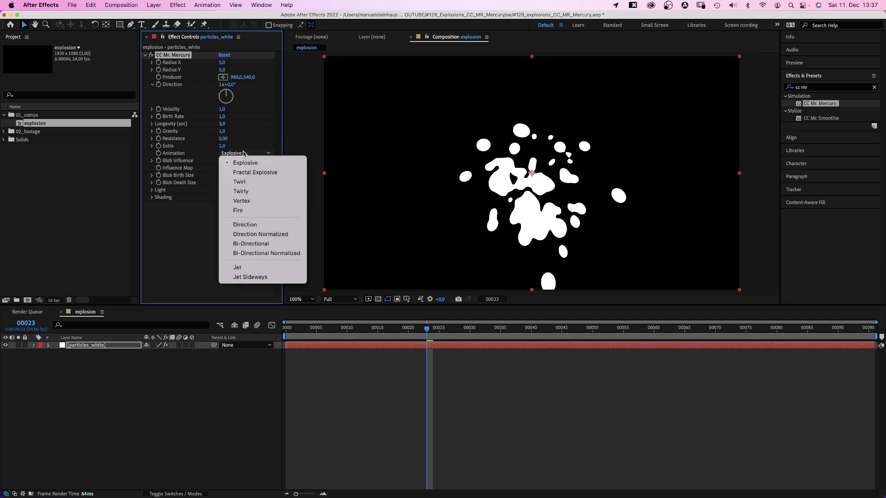
{"action": "left_click", "coordinate": [238, 211]}
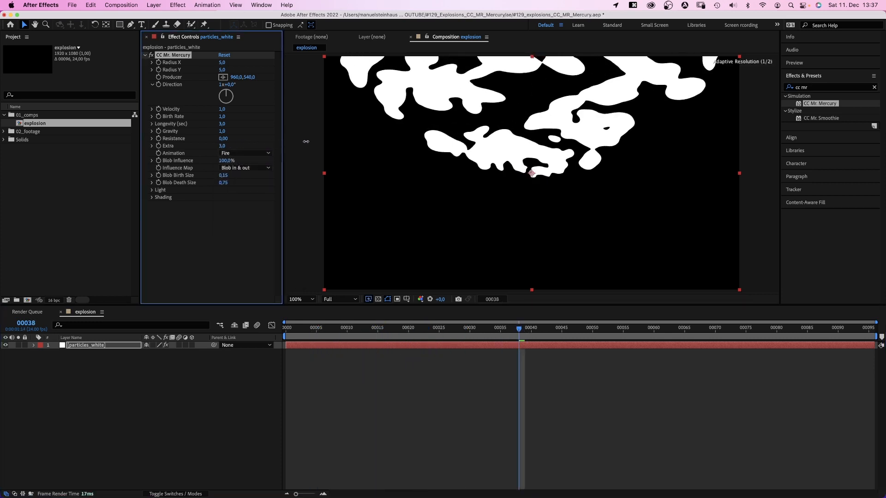
{"action": "left_click", "coordinate": [446, 327]}
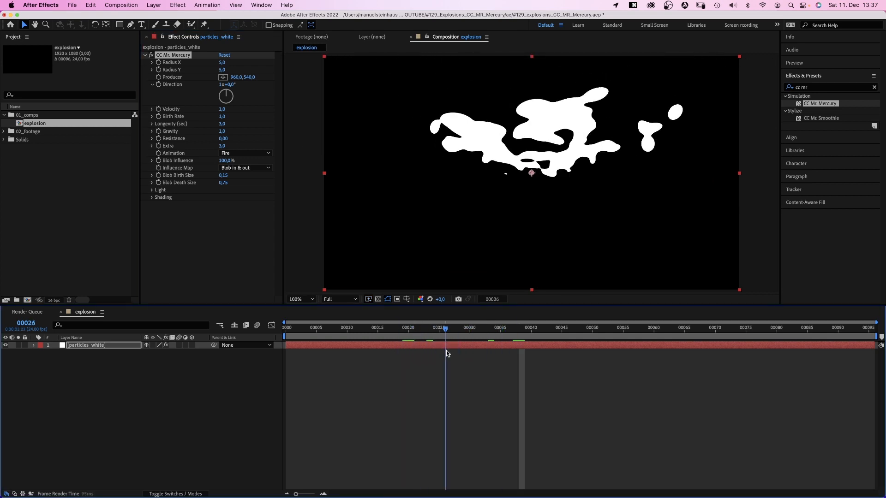
{"action": "left_click", "coordinate": [575, 328]}
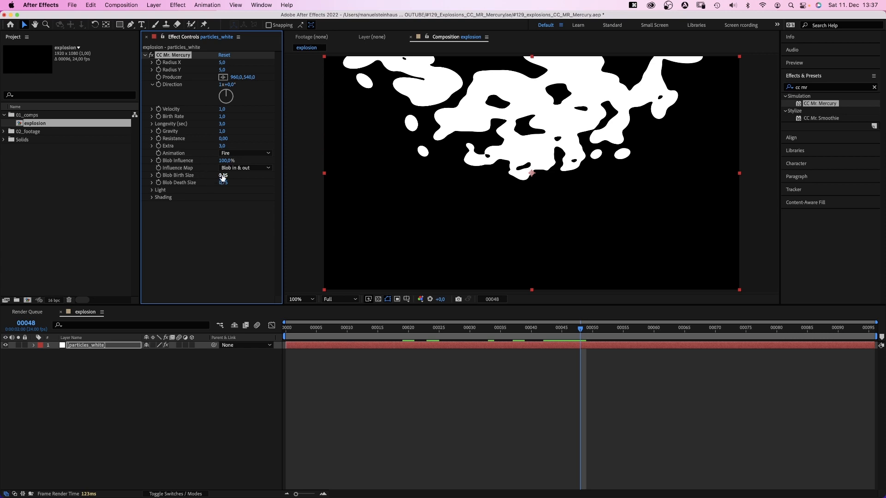
{"action": "left_click", "coordinate": [227, 175]}
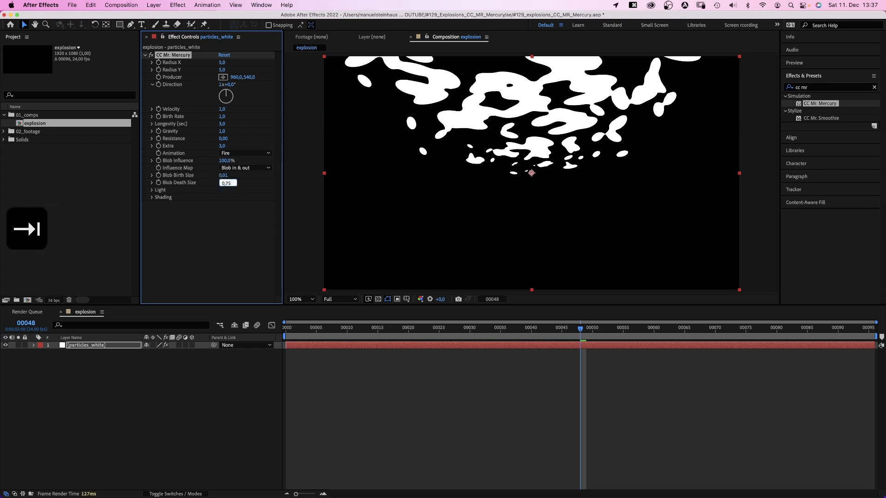
Set Blob Birth Size 0.01, Animation Explosive, Resistance 0.3 and Birth Rate 50, then return to frame 0
{"action": "type", "text": "0,01"}
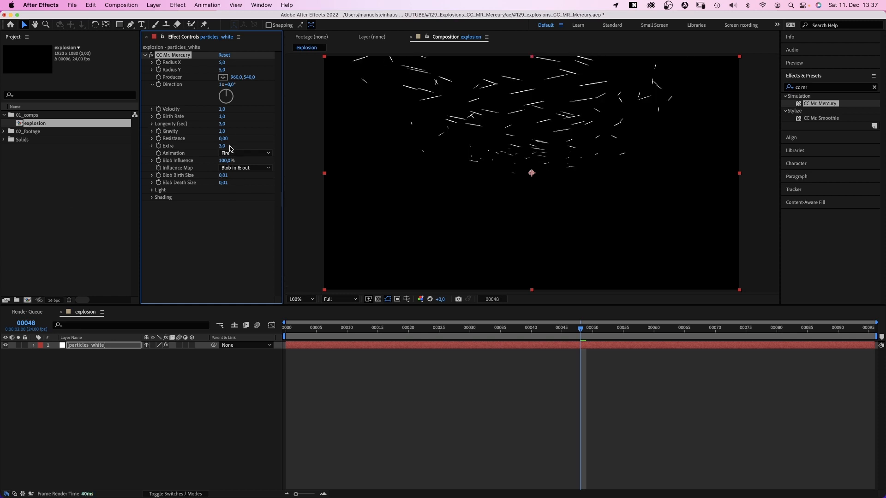
{"action": "left_click", "coordinate": [245, 153]}
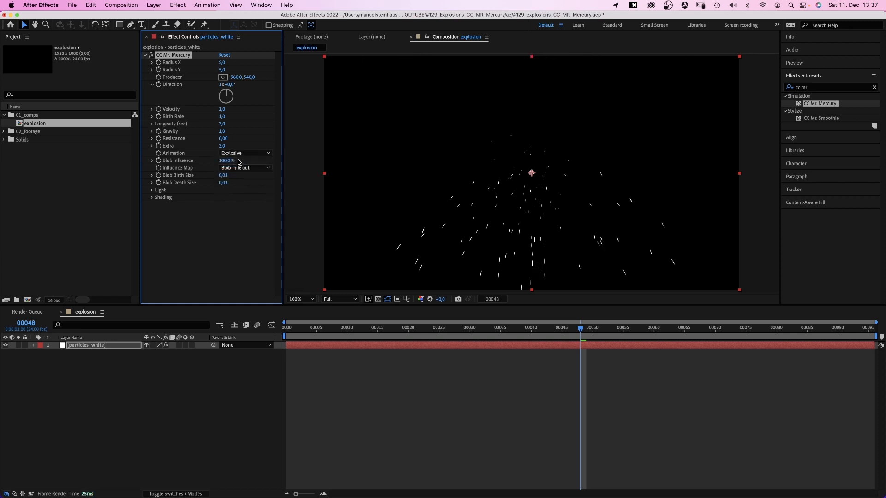
{"action": "left_click", "coordinate": [222, 146]}
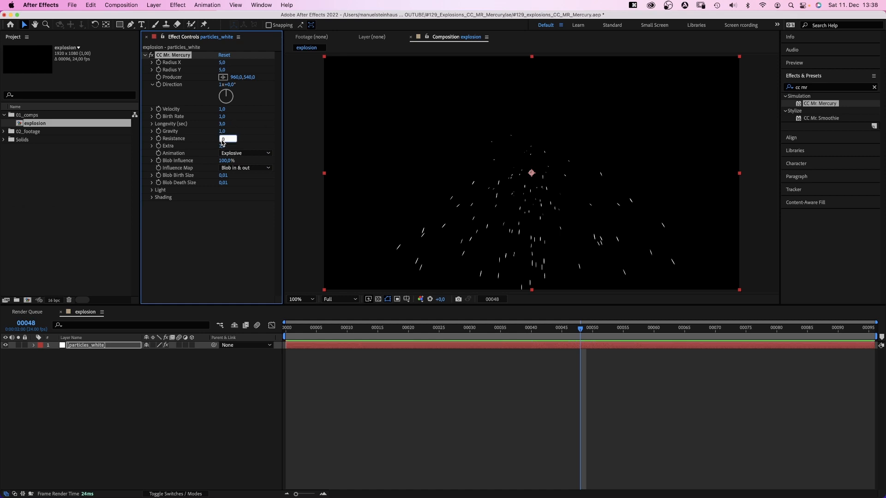
{"action": "type", "text": "0,30"}
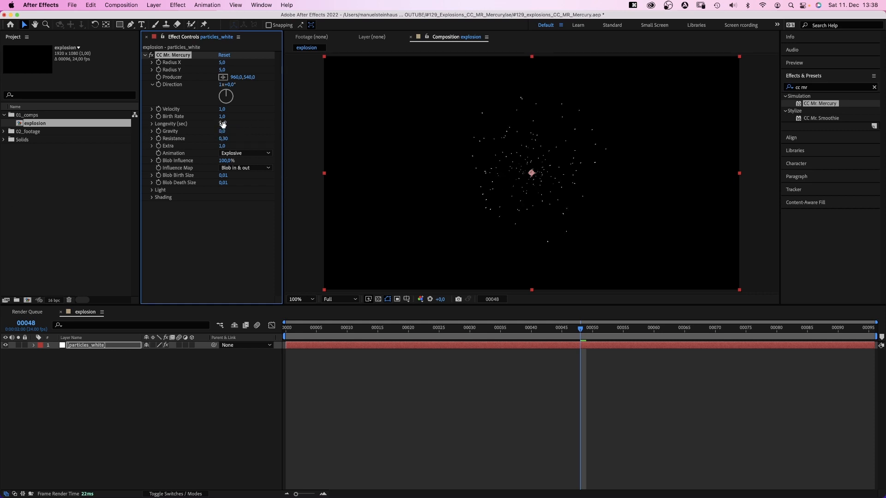
{"action": "type", "text": "5"}
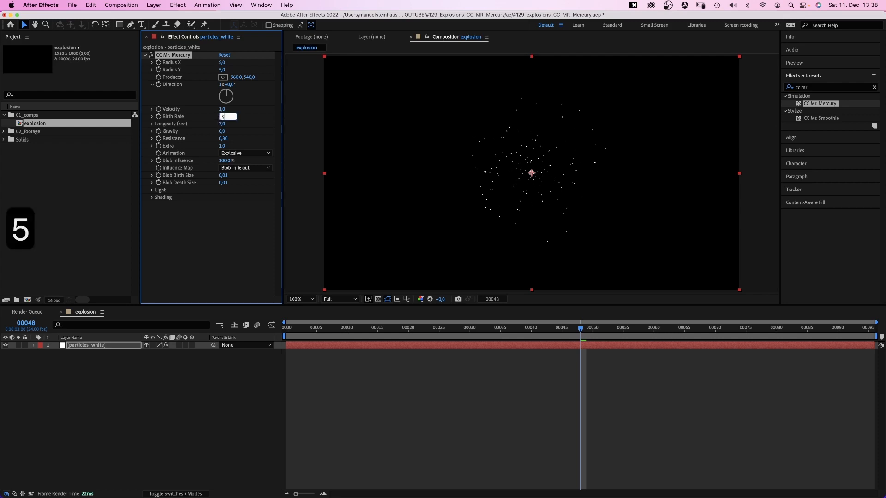
{"action": "type", "text": "50,0"}
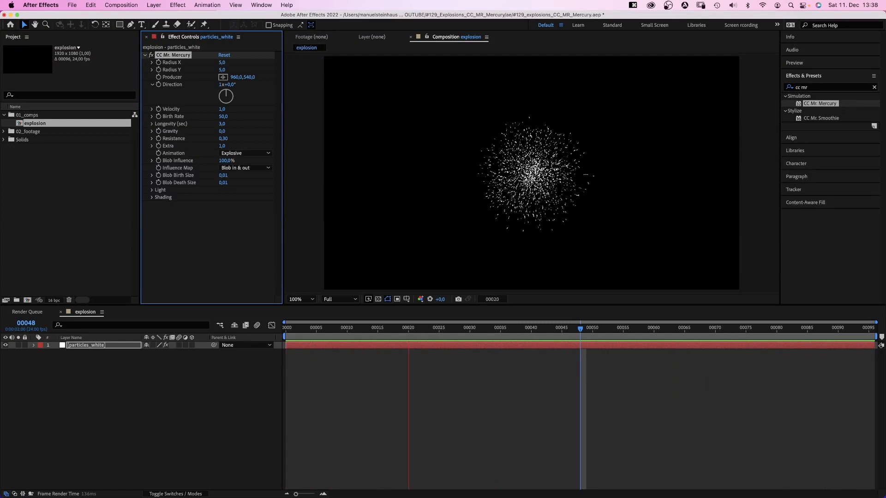
{"action": "left_click_drag", "start_coordinate": [579, 329], "coordinate": [566, 328]}
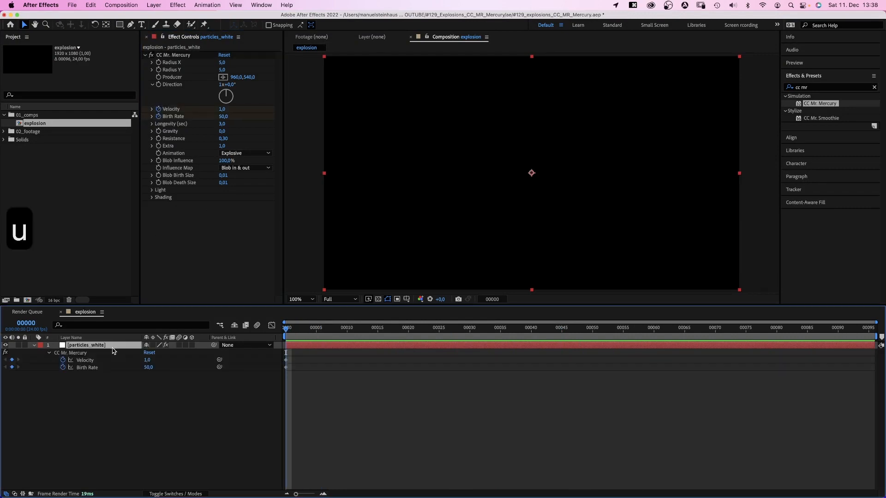
{"action": "mouse_move", "coordinate": [118, 357]}
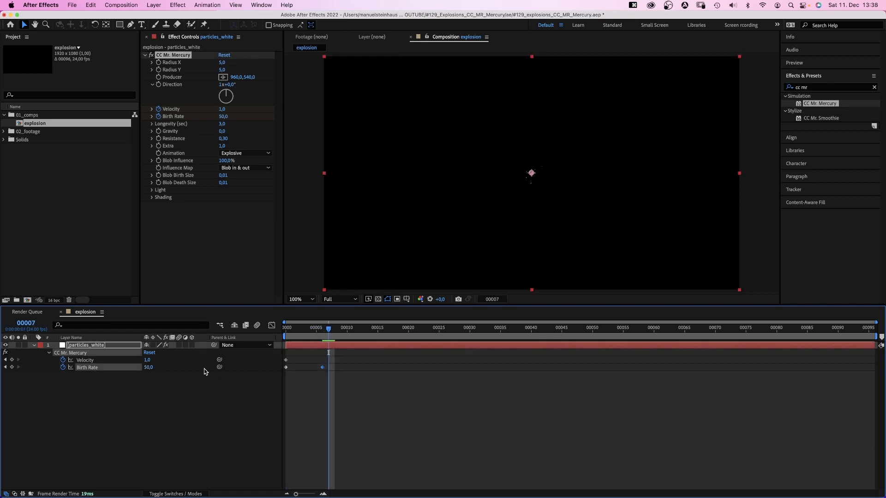
Keyframe Velocity and Birth Rate down to 0 at frame 7
{"action": "type", "text": "0"}
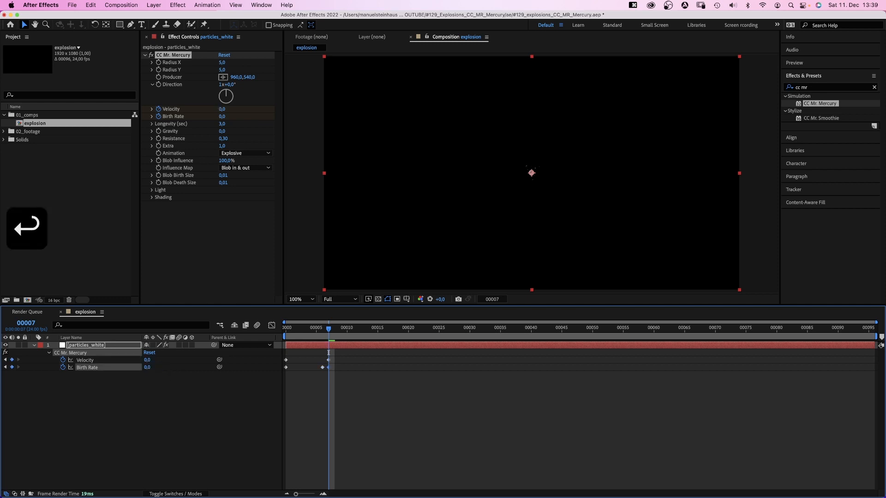
Search for Glow and apply it to the particles_white layer
{"action": "left_click", "coordinate": [874, 88]}
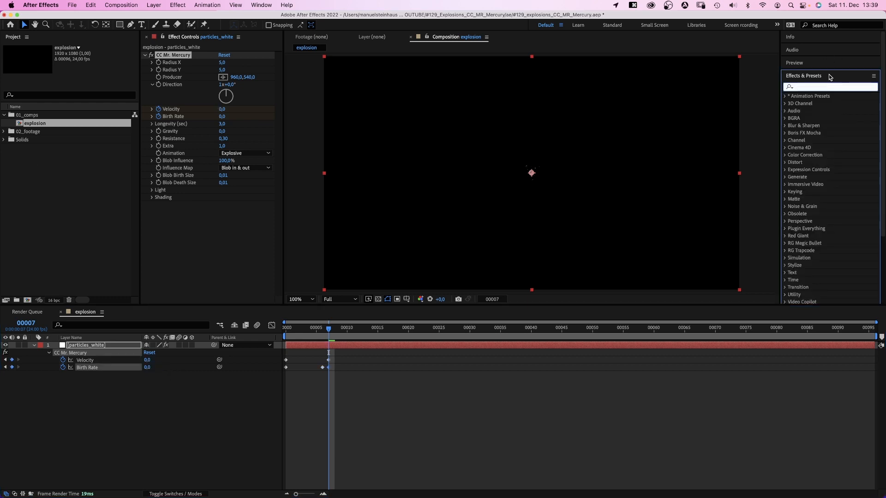
{"action": "type", "text": "glow"}
{"action": "type", "text": "particles_yellow"}
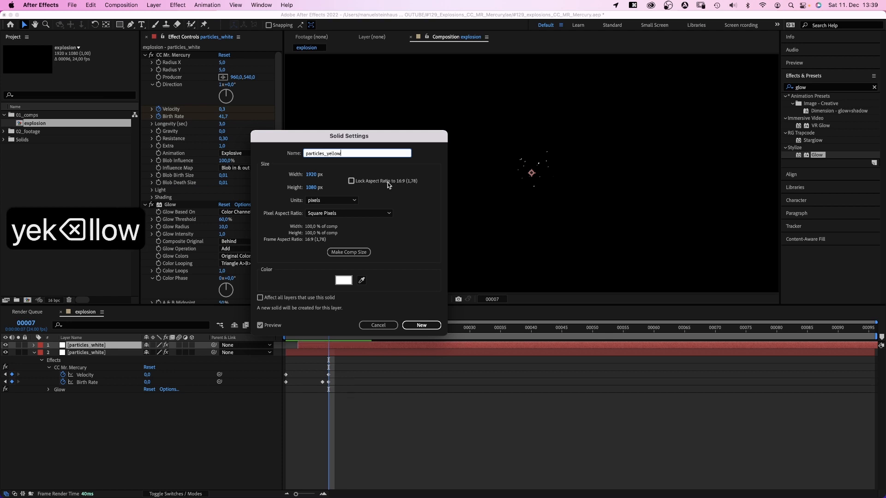
Confirm the particles_yellow copy, shift its burst later and set Blob Birth Size to 0.001
{"action": "left_click", "coordinate": [343, 280]}
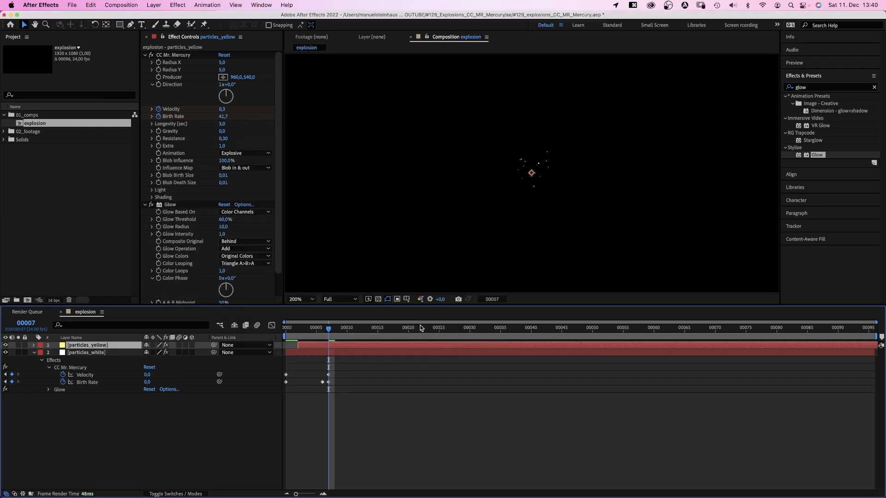
{"action": "left_click", "coordinate": [384, 327]}
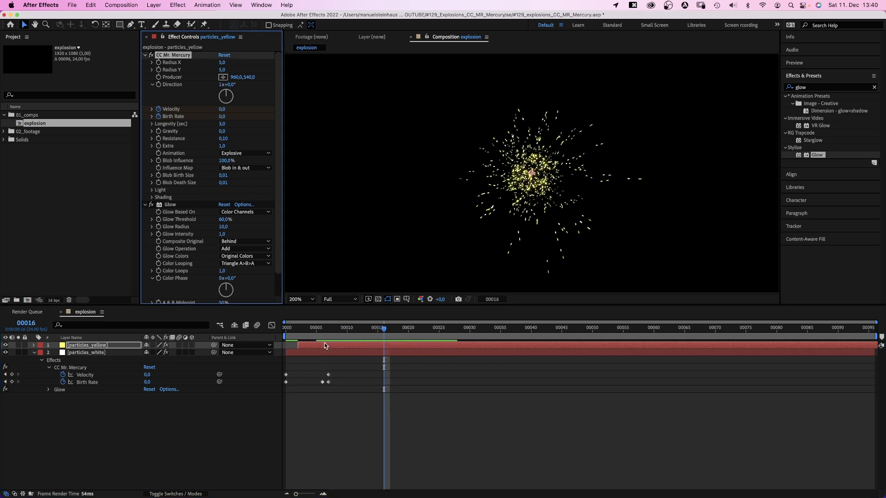
{"action": "left_click", "coordinate": [335, 327]}
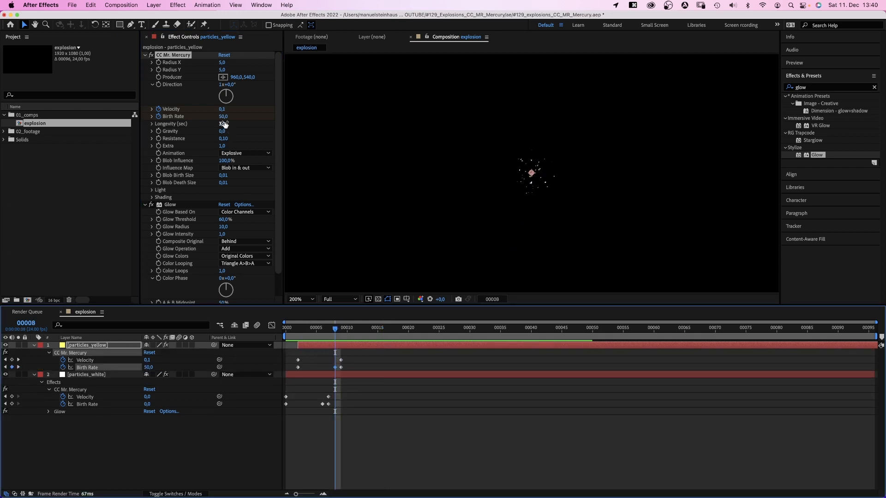
{"action": "type", "text": "20"}
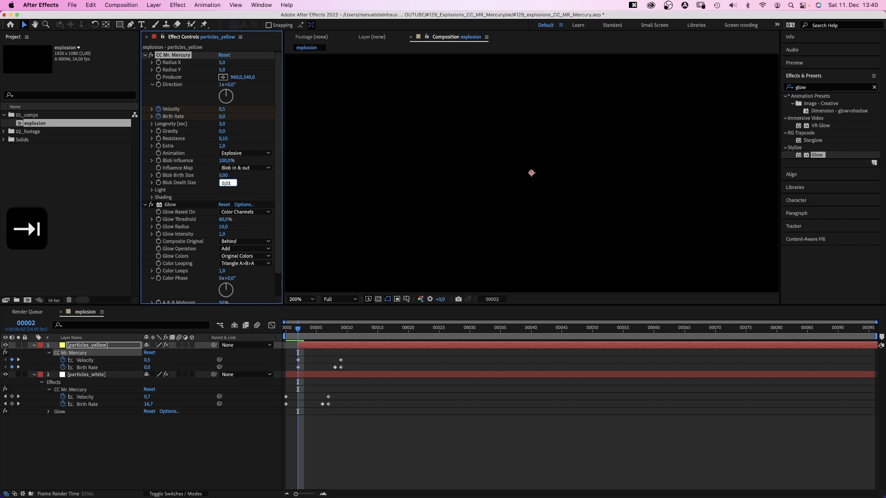
{"action": "type", "text": "0,001"}
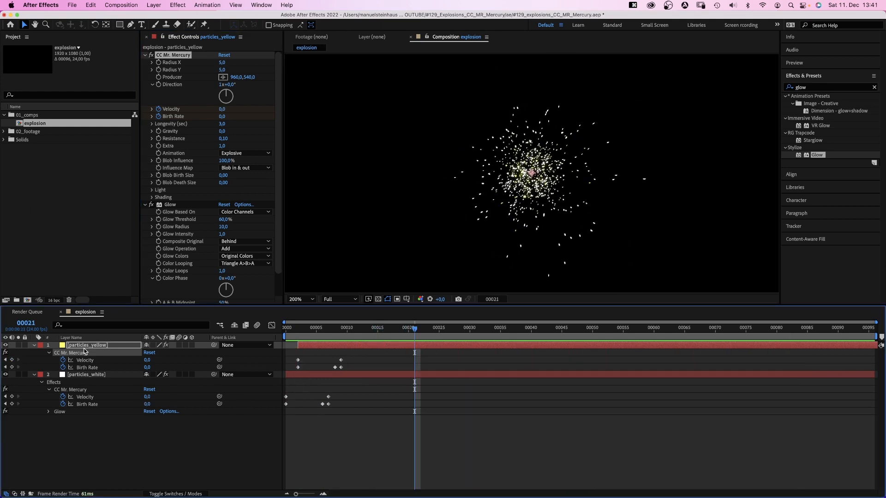
Duplicate the yellow particle layer with Cmd+D for the light burst copy
{"action": "key", "text": "cmd+d"}
{"action": "type", "text": "particles_orange"}
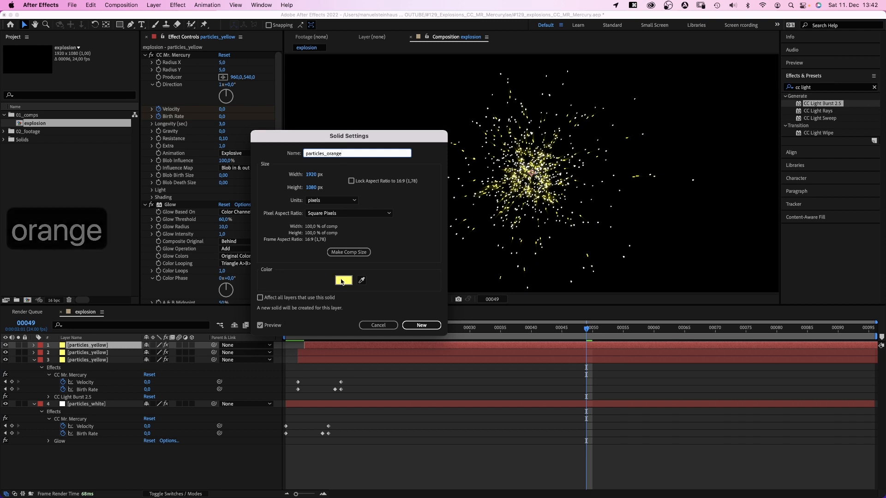
Give particles_orange the orange colour FF7C2B and apply the renamed solid
{"action": "left_click", "coordinate": [343, 280]}
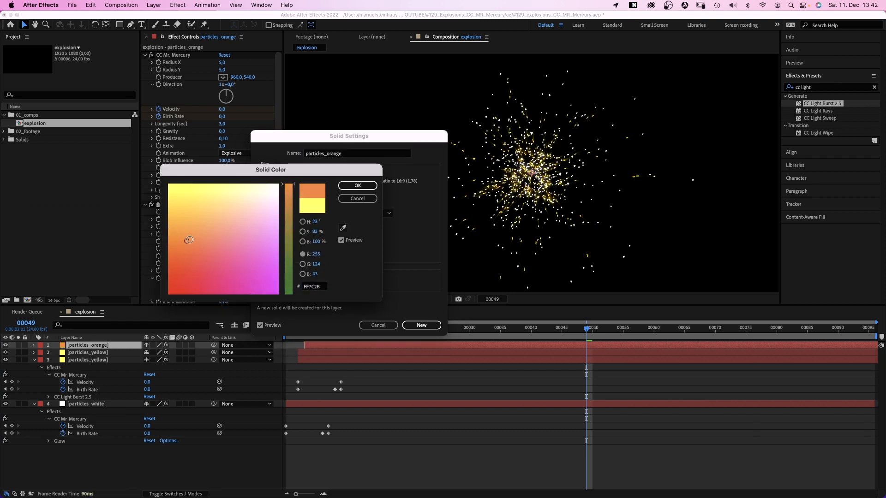
{"action": "left_click", "coordinate": [357, 185]}
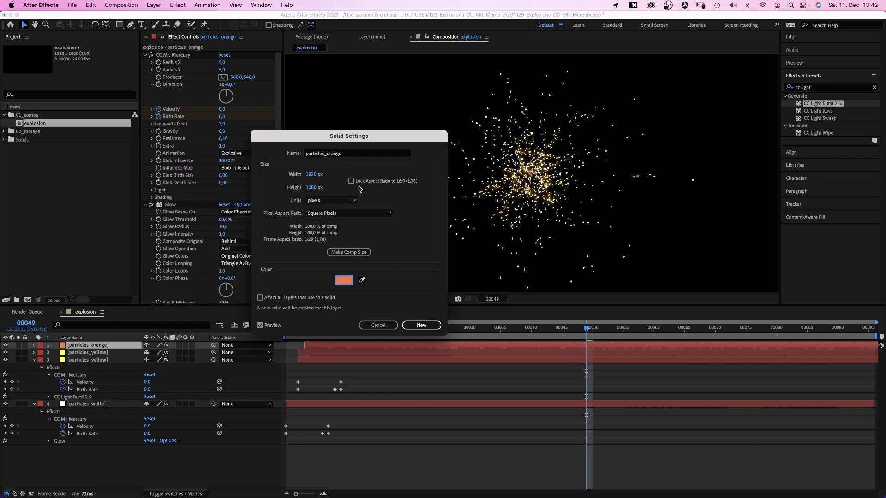
{"action": "left_click", "coordinate": [378, 325]}
{"action": "type", "text": "15"}
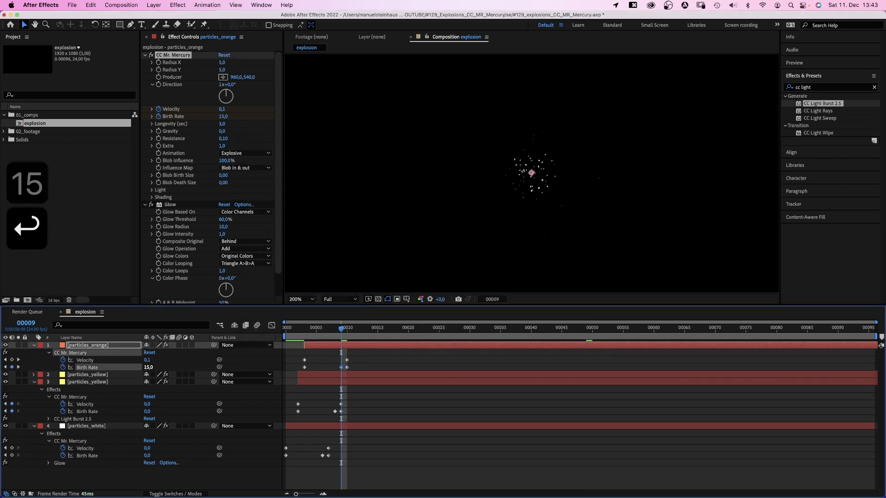
{"action": "left_click", "coordinate": [304, 328]}
{"action": "type", "text": "Echo"}
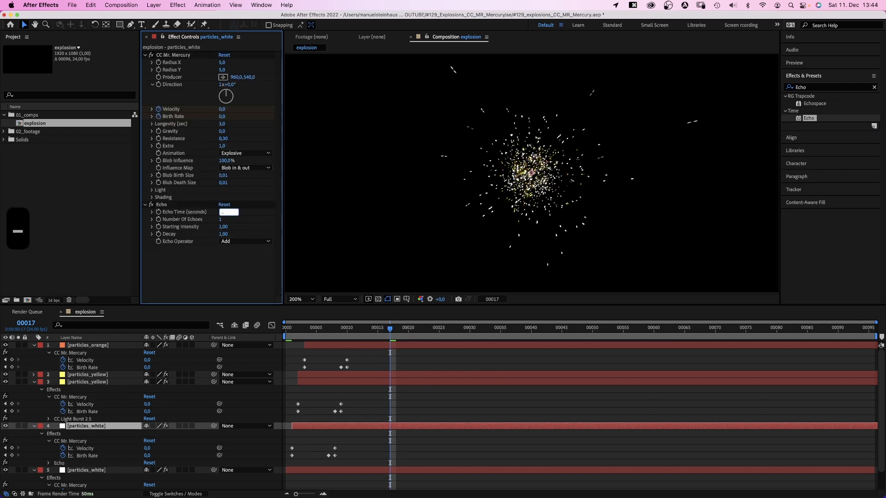
Set Echo Time to -0.007 and Mr. Mercury Gravity to 0.1 on the white particles
{"action": "type", "text": "-0,007"}
{"action": "left_click", "coordinate": [228, 218]}
{"action": "type", "text": "85"}
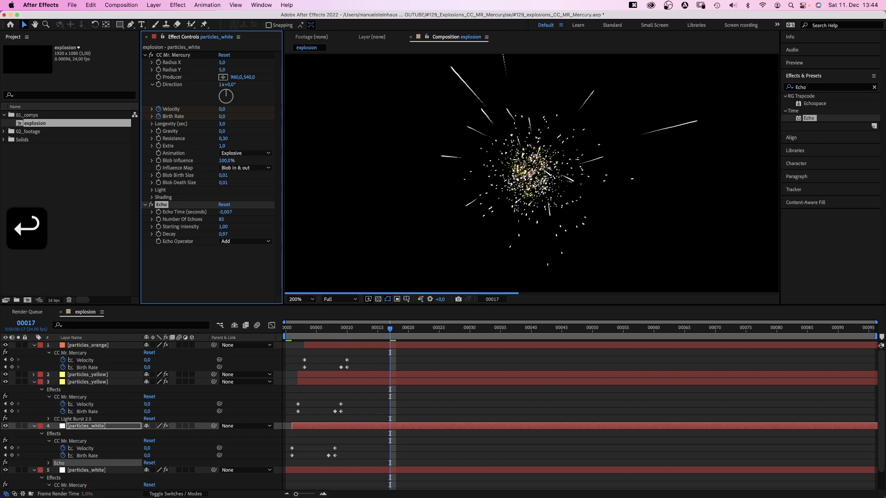
{"action": "left_click", "coordinate": [222, 131]}
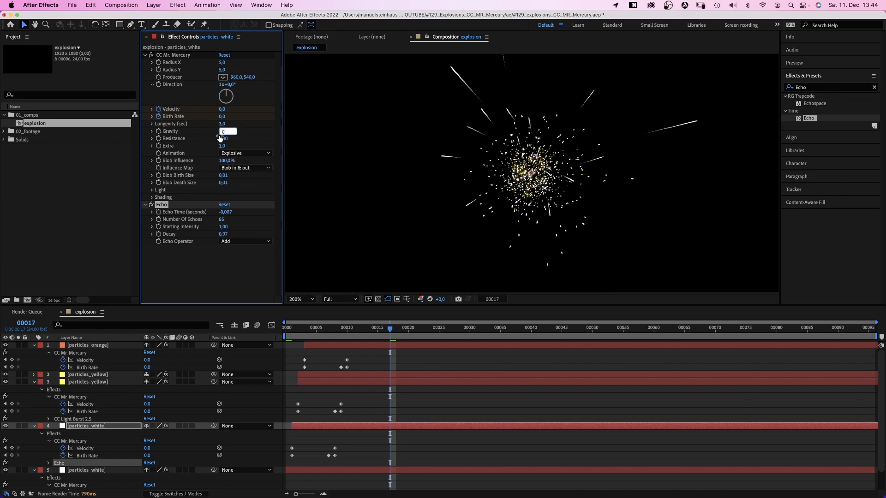
{"action": "type", "text": "0,1"}
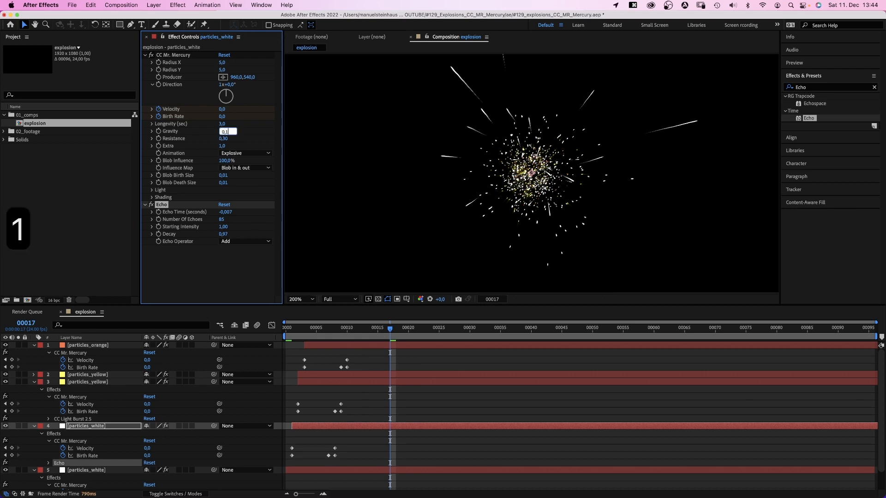